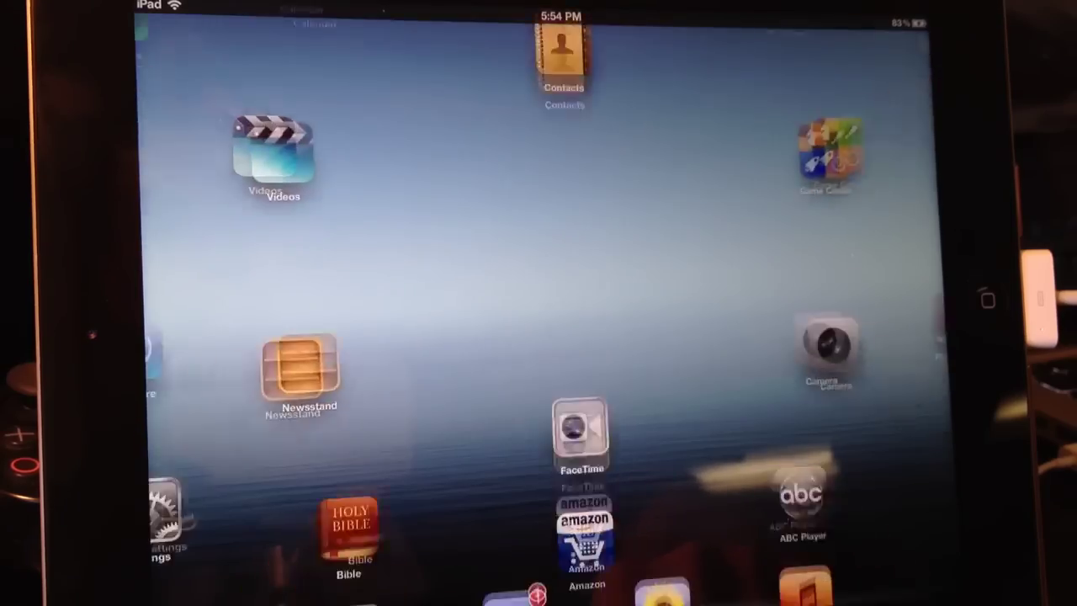
Swipe left through the home screen pages until the page holding Cydia appears
{"action": "scroll", "scroll_direction": "left", "scroll_amount": 3}
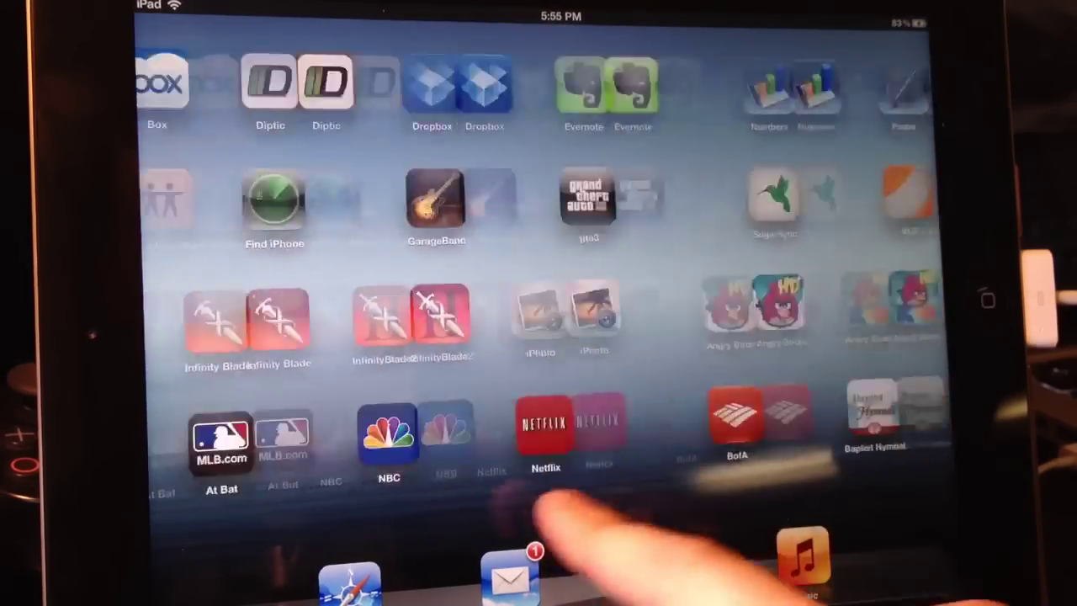
{"action": "scroll", "scroll_direction": "left", "scroll_amount": 3}
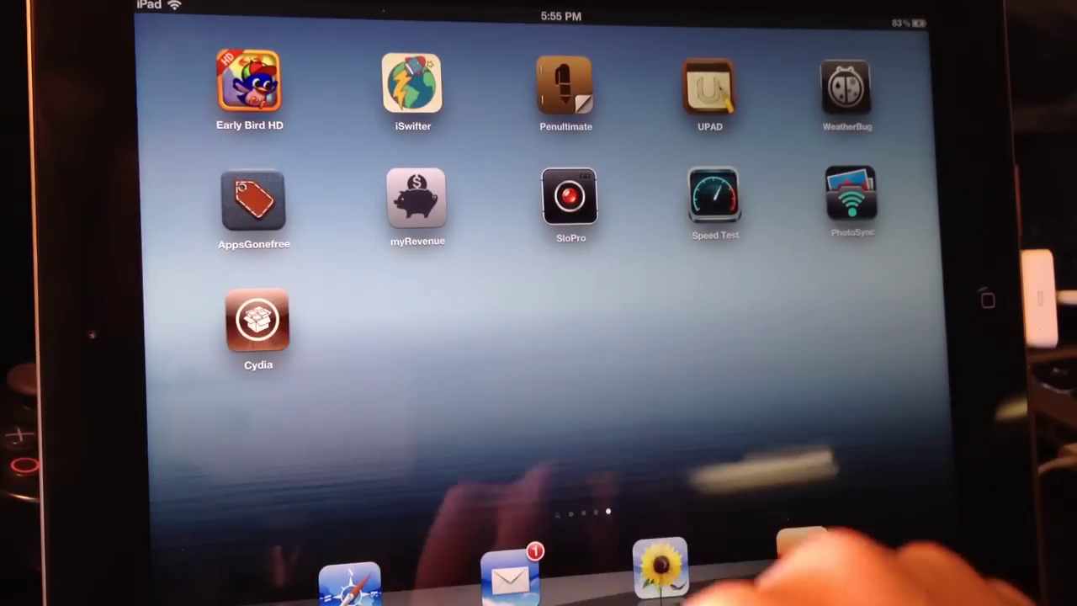
{"action": "left_click", "coordinate": [258, 320]}
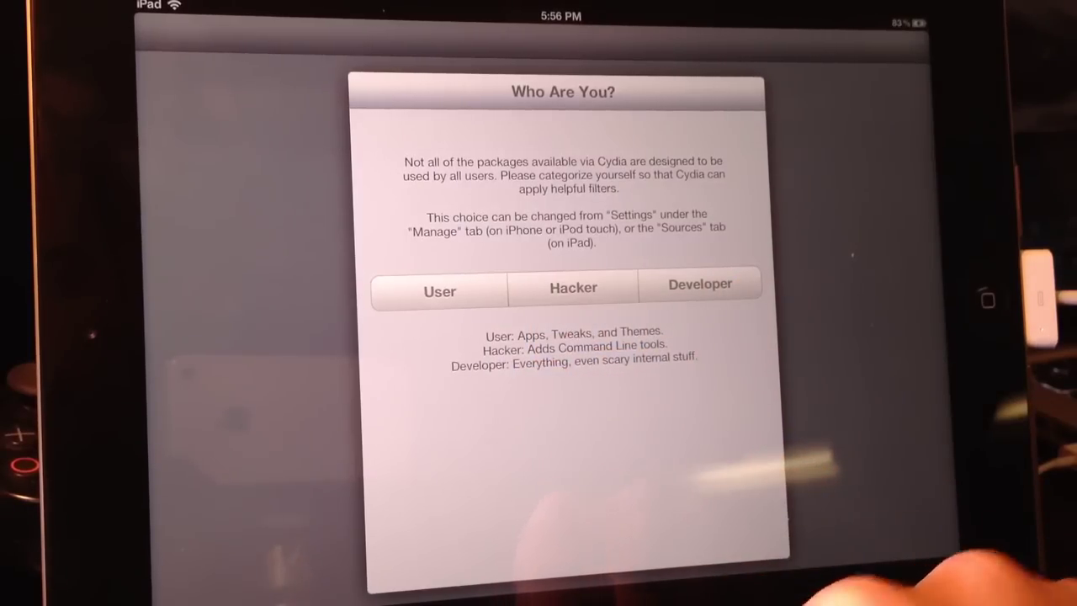
Choose Developer as the user type in Cydia's 'Who Are You?' prompt
{"action": "left_click", "coordinate": [700, 282]}
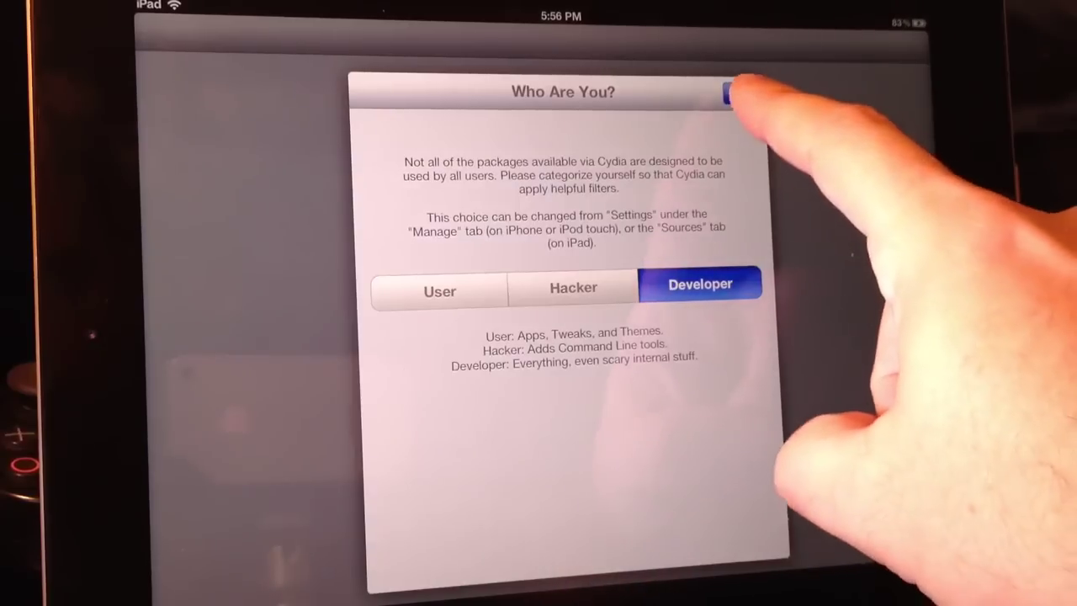